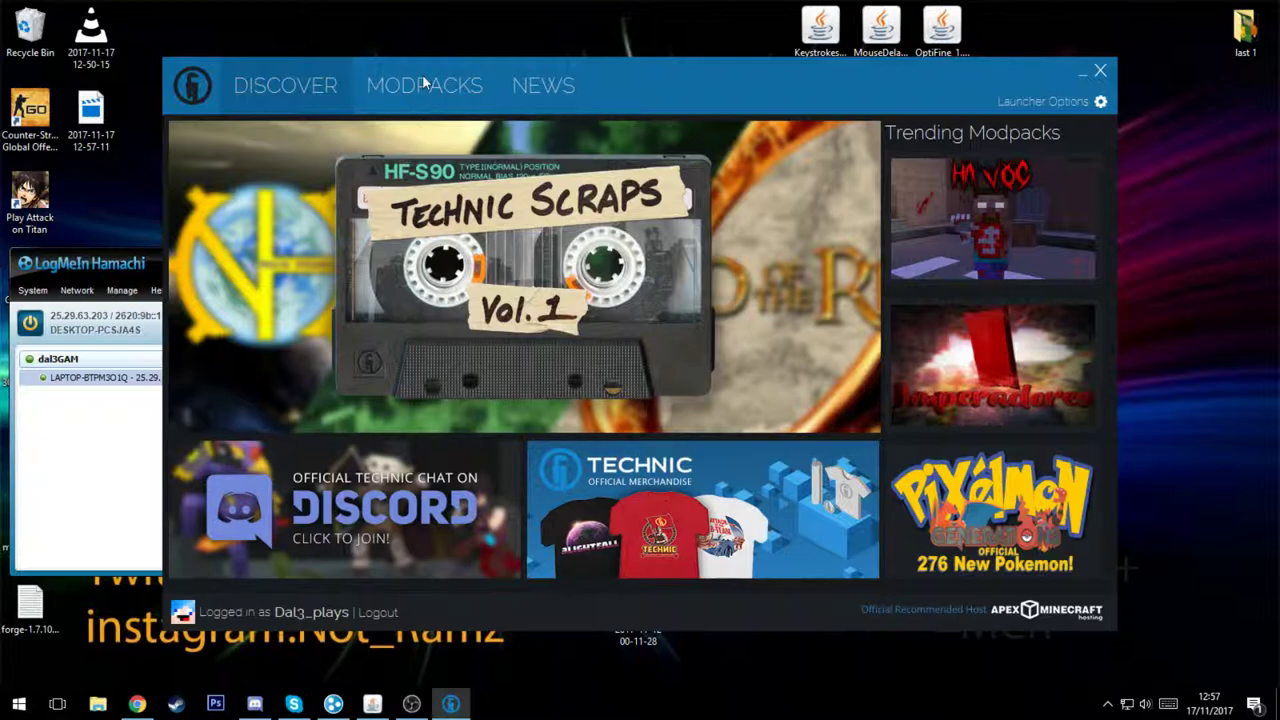
- Show the Modpack Options for FTB-Infinity-Evolved Complete with its install folder
{"action": "left_click", "coordinate": [424, 84]}
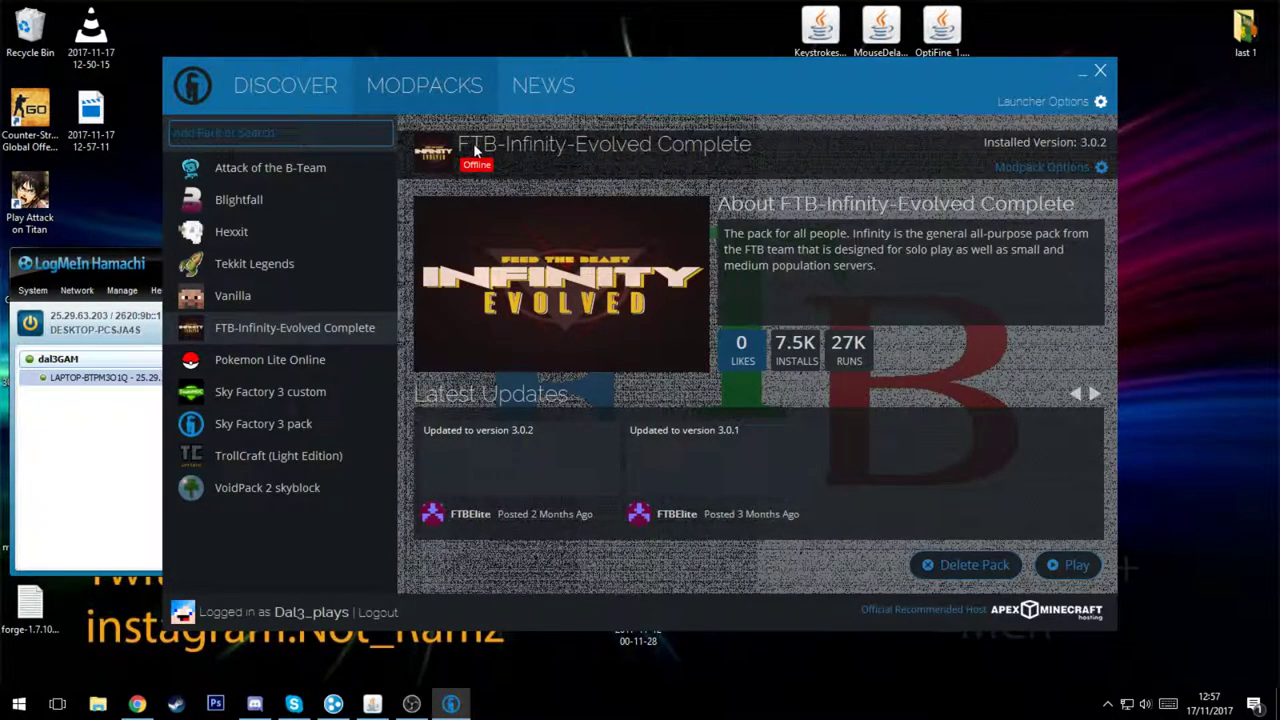
{"action": "left_click", "coordinate": [1044, 168]}
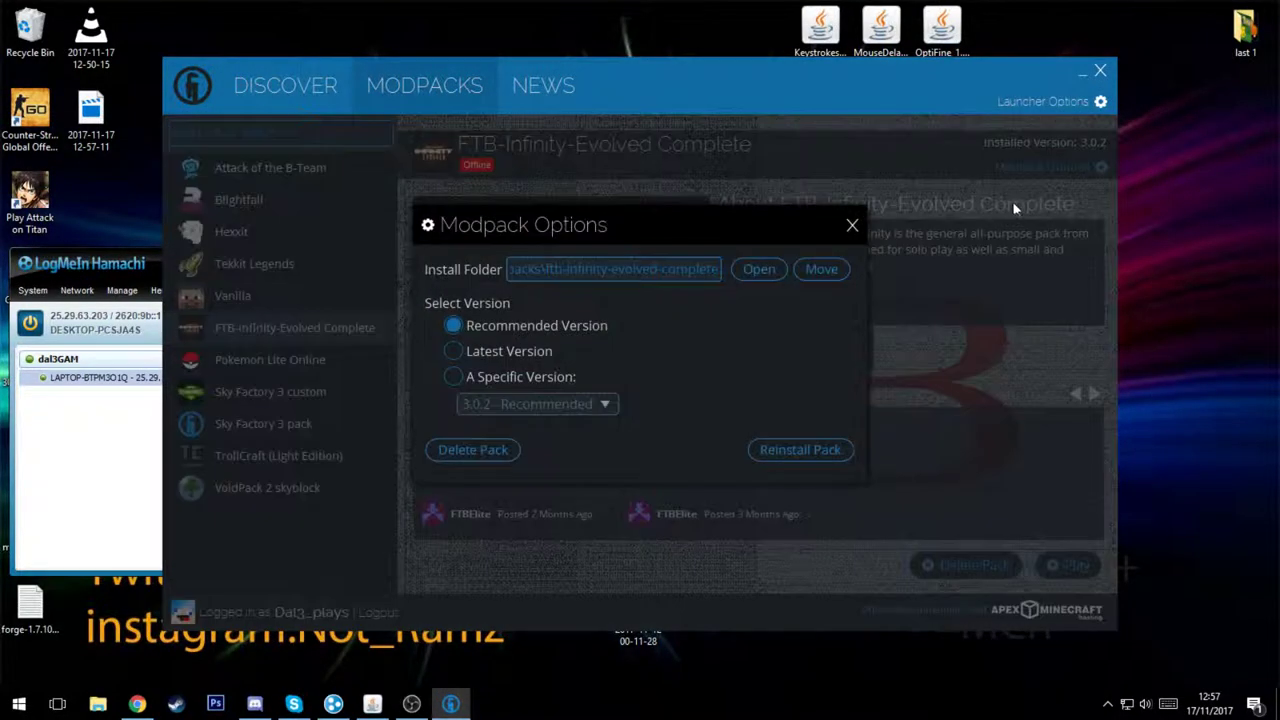
{"action": "mouse_move", "coordinate": [1052, 176]}
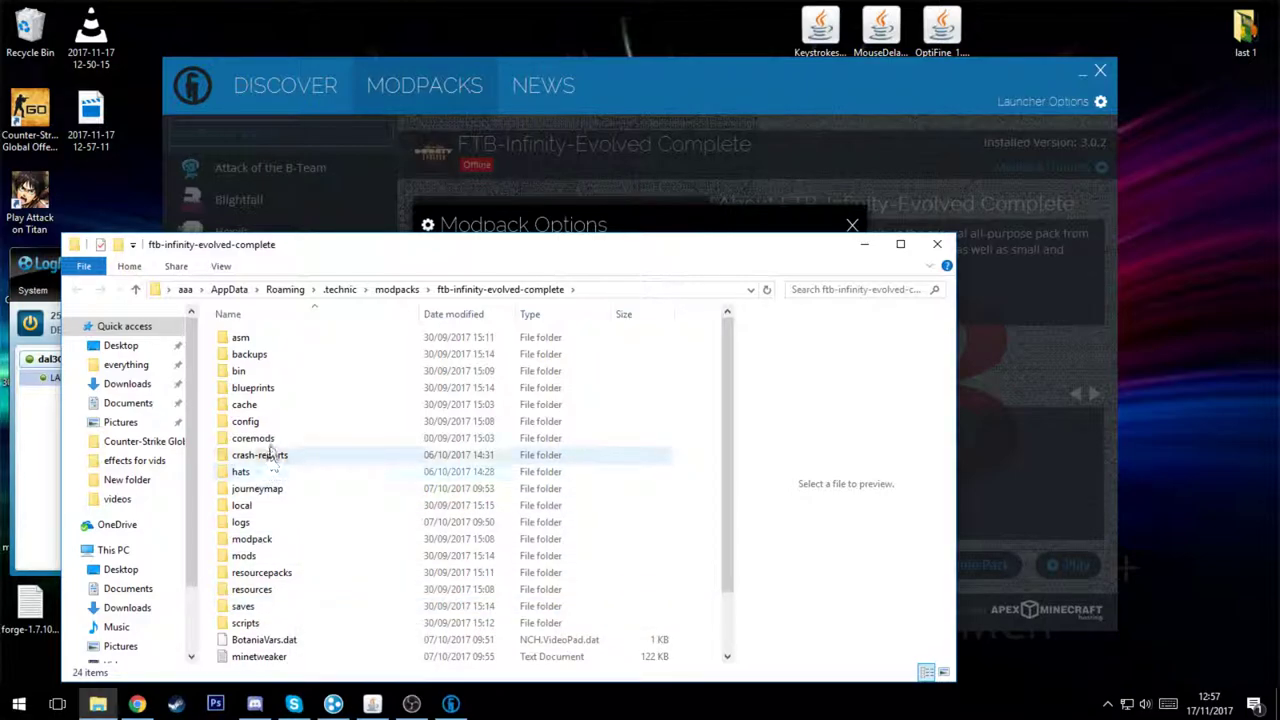
- Copy all mod jar files from the modpack's mods folder
{"action": "left_click", "coordinate": [244, 556]}
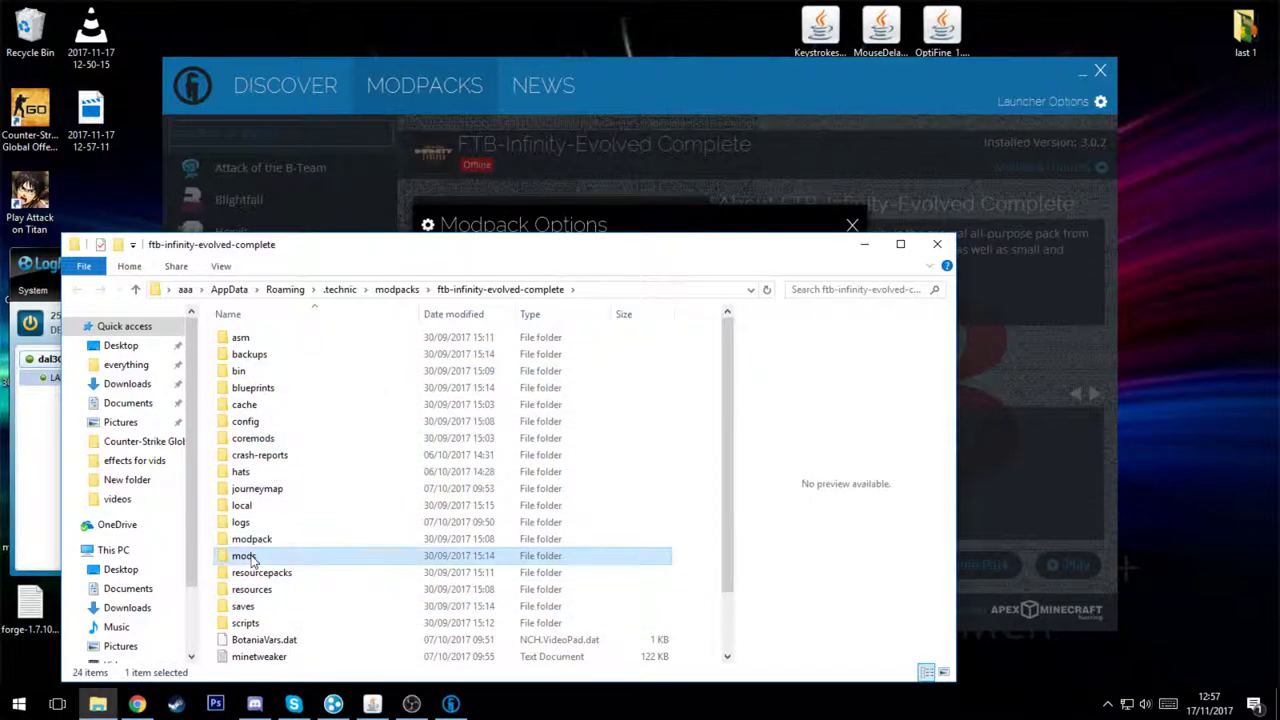
{"action": "double_click", "coordinate": [244, 556]}
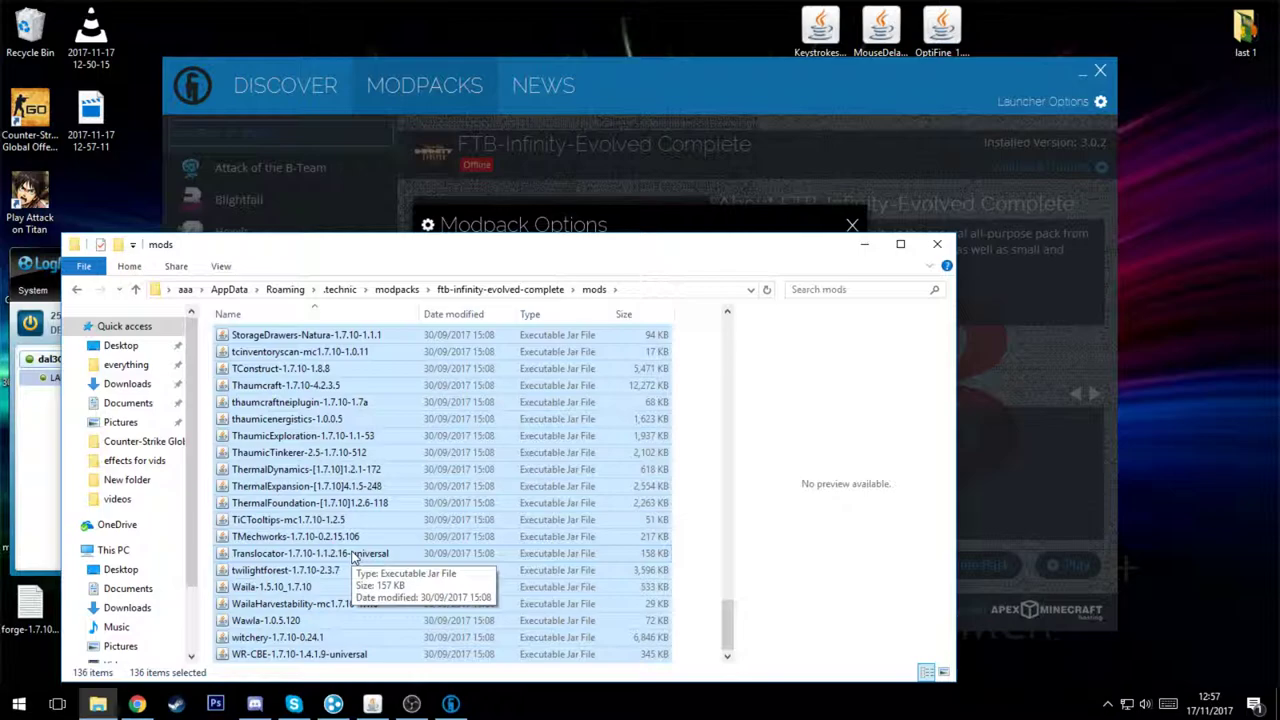
{"action": "right_click", "coordinate": [340, 552]}
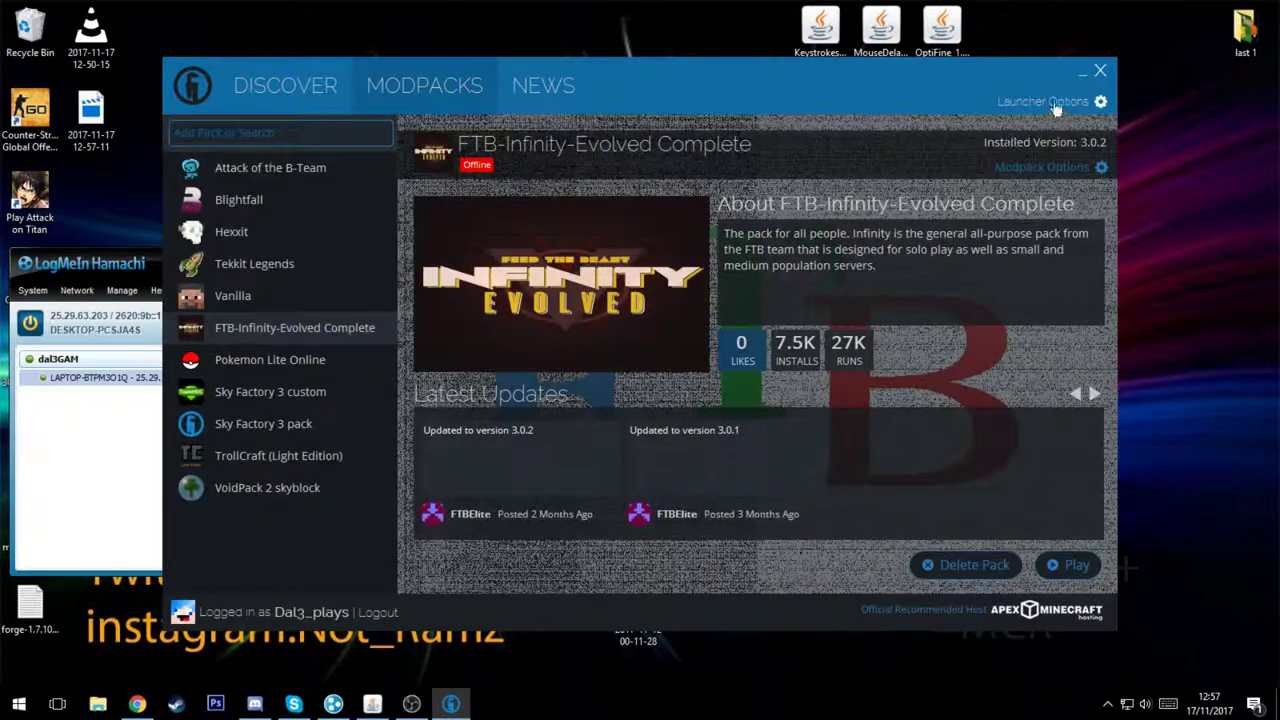
- Close Technic Launcher and navigate from Start to the AppData Roaming folder
{"action": "left_click", "coordinate": [1082, 72]}
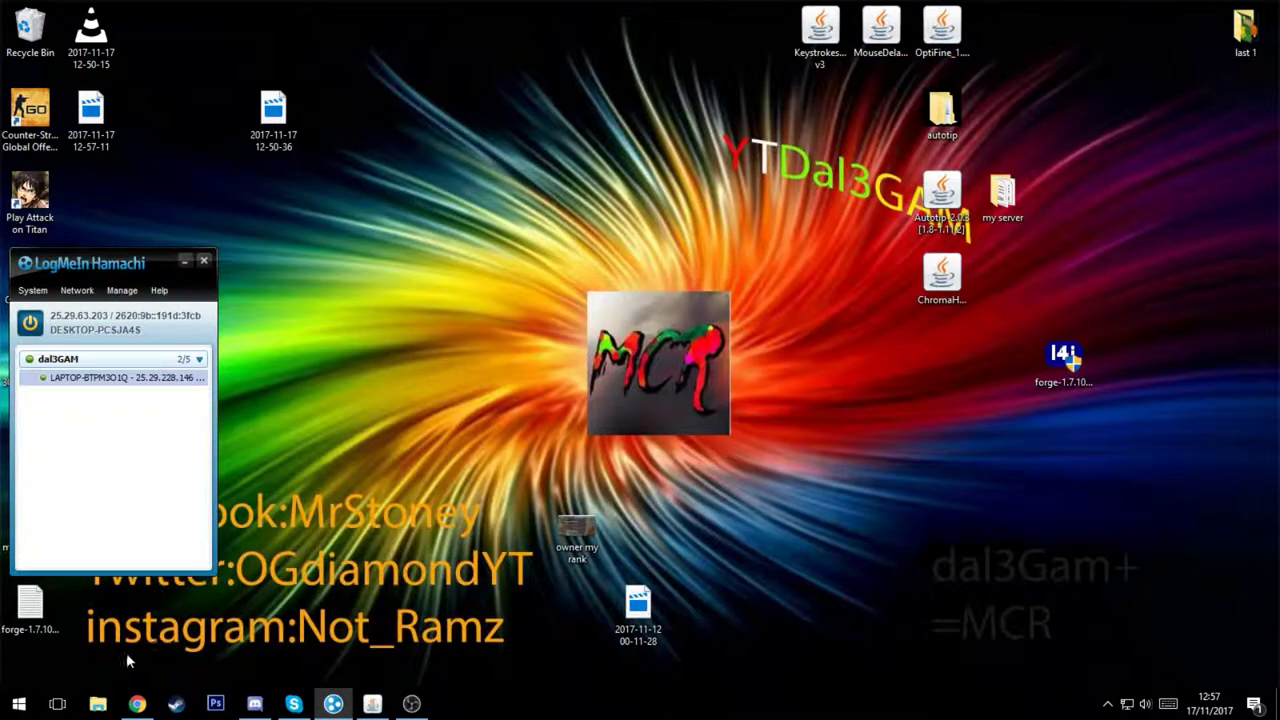
{"action": "left_click", "coordinate": [18, 704]}
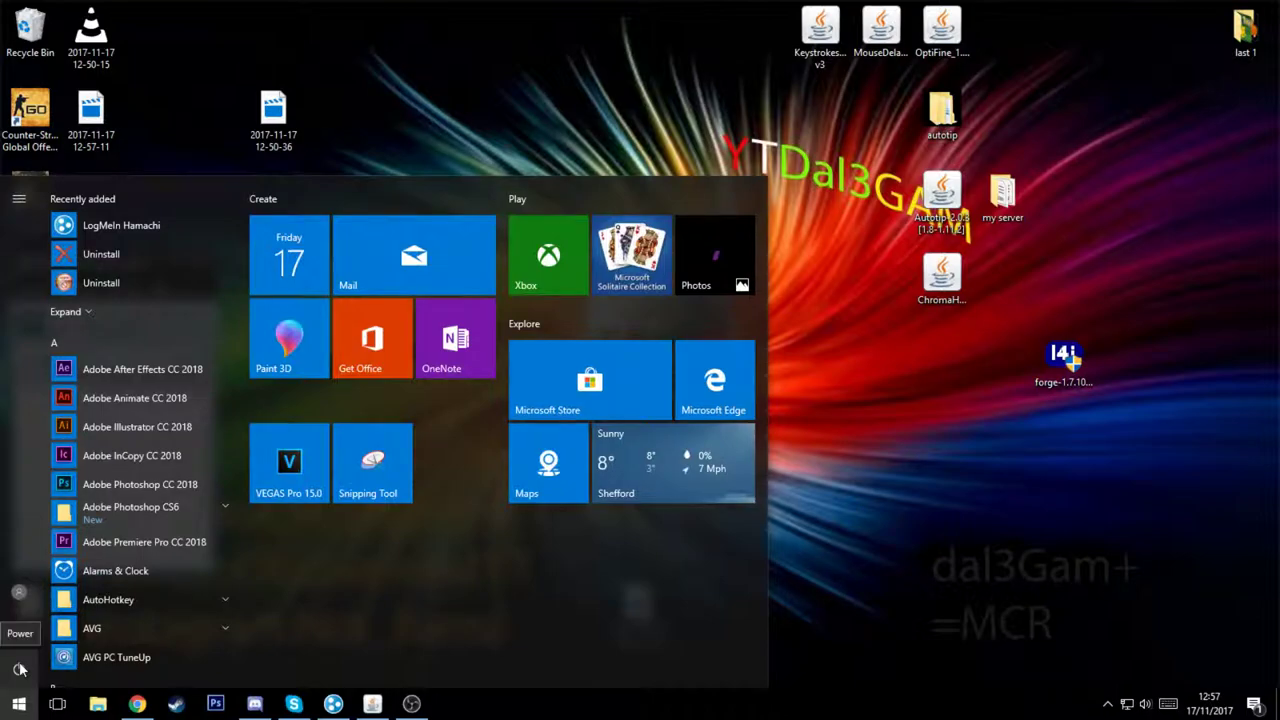
{"action": "left_click", "coordinate": [20, 704]}
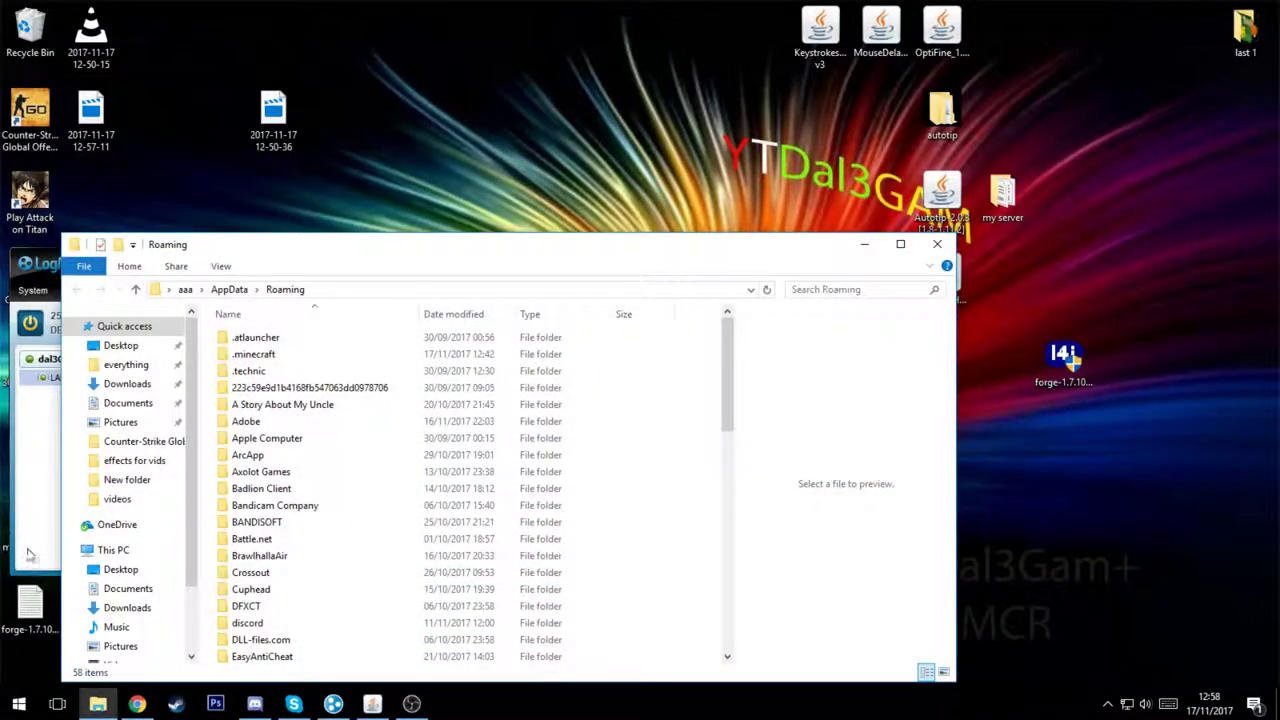
- Paste the copied jars into the mods folder inside .minecraft
{"action": "left_click", "coordinate": [252, 354]}
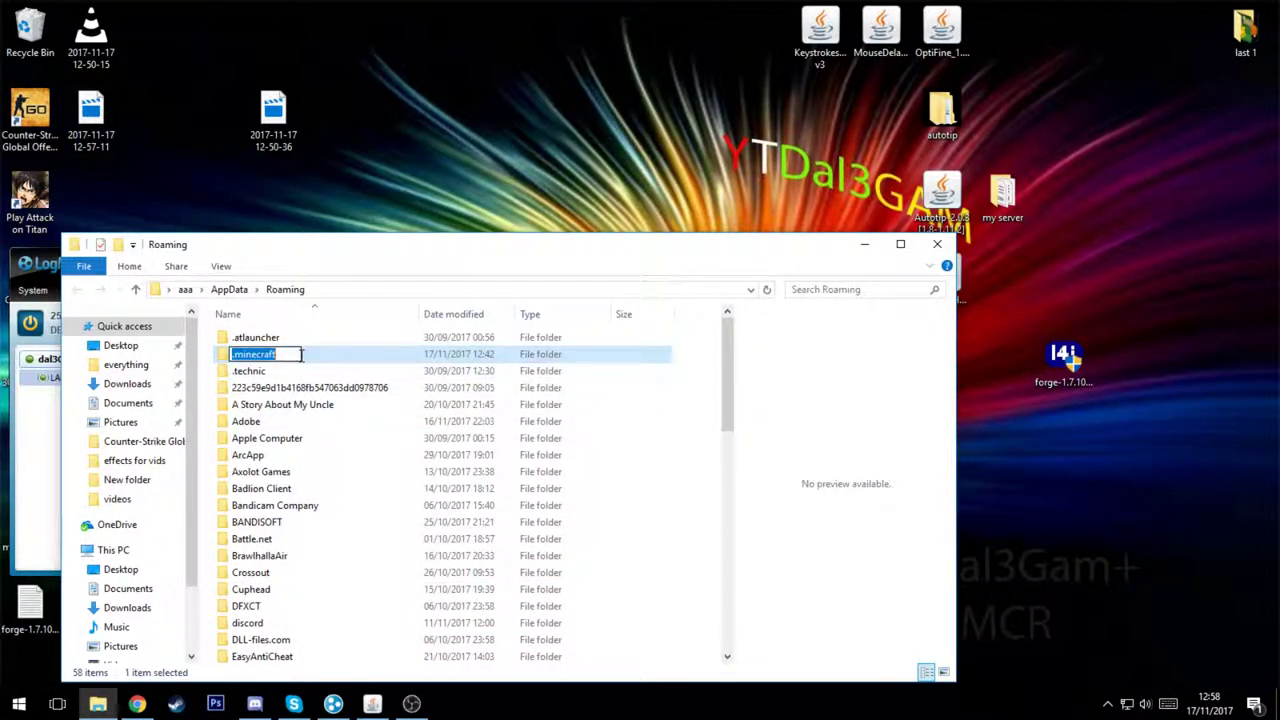
{"action": "double_click", "coordinate": [252, 354]}
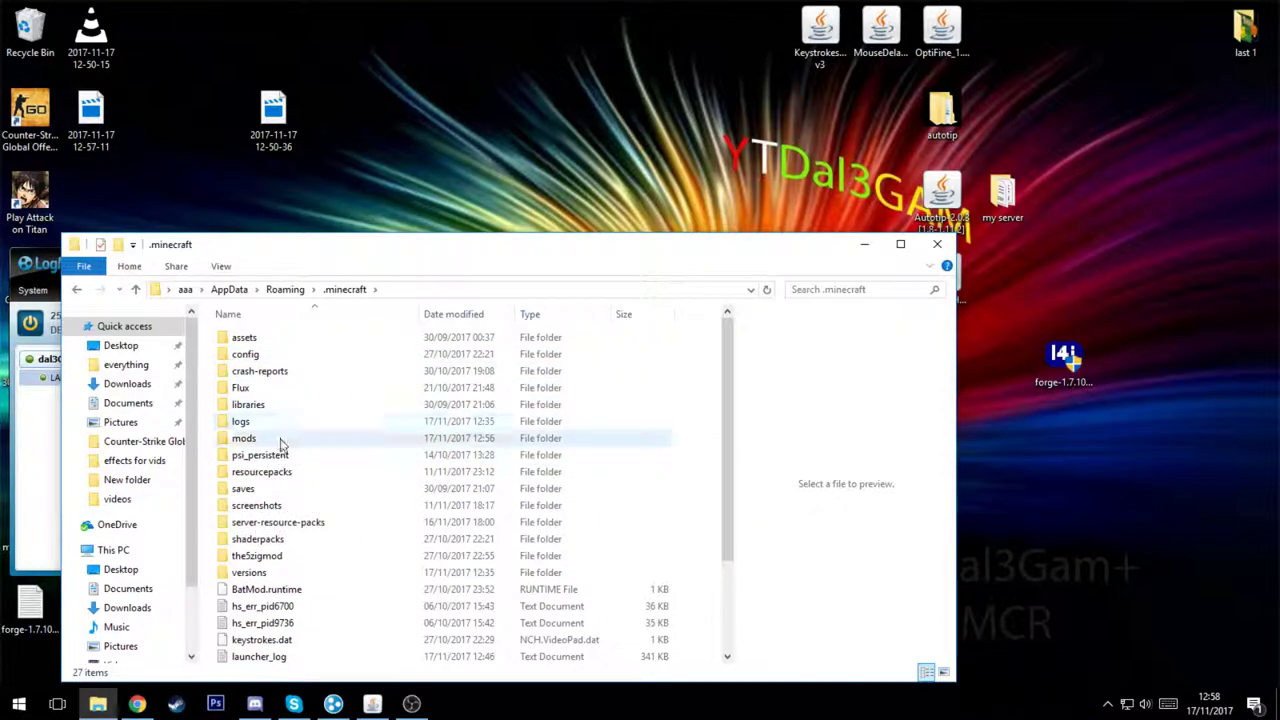
{"action": "double_click", "coordinate": [244, 438]}
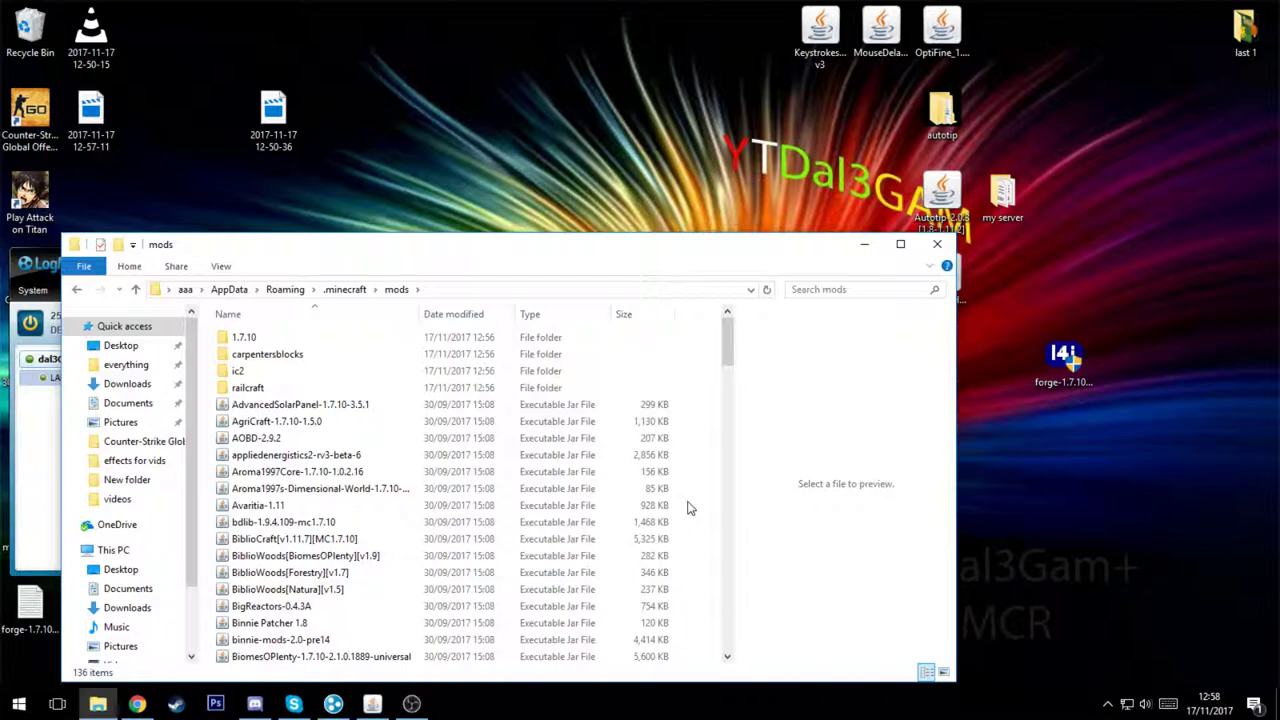
{"action": "right_click", "coordinate": [690, 508]}
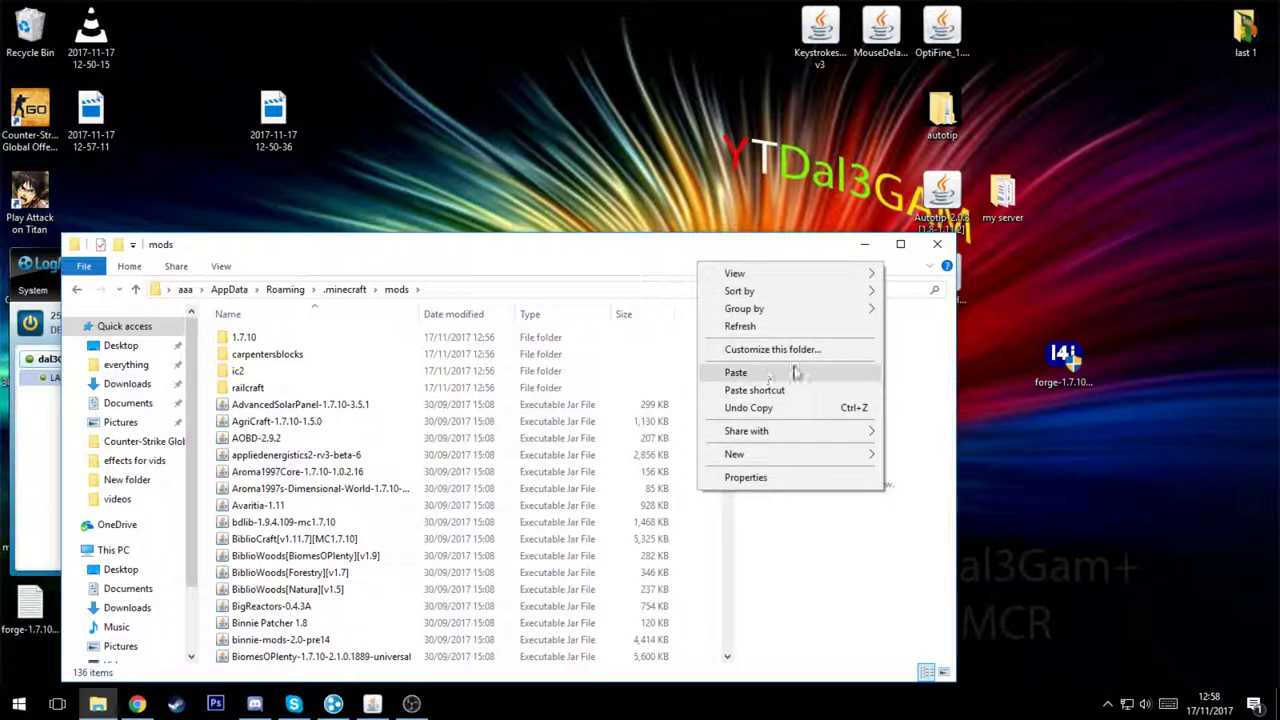